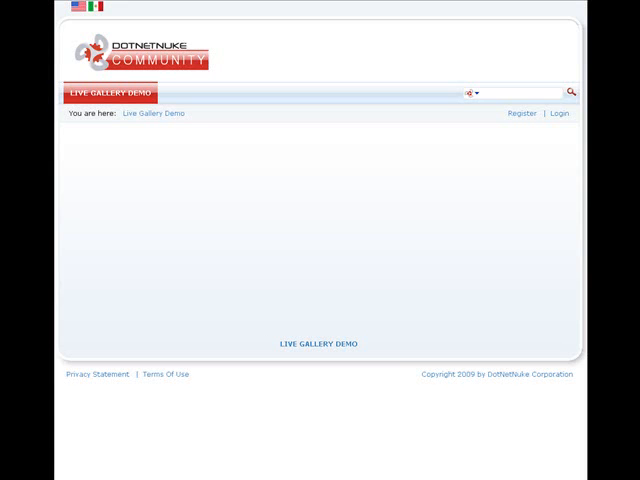
mouse_move(470, 225)
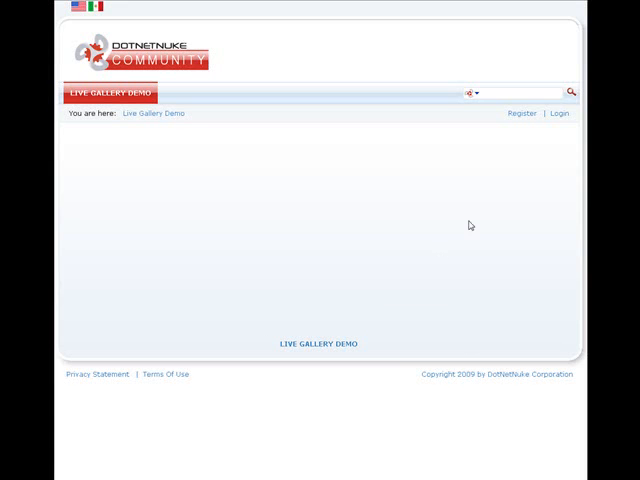
Step: Log in to the Live Gallery Demo site with the host account
left_click(561, 112)
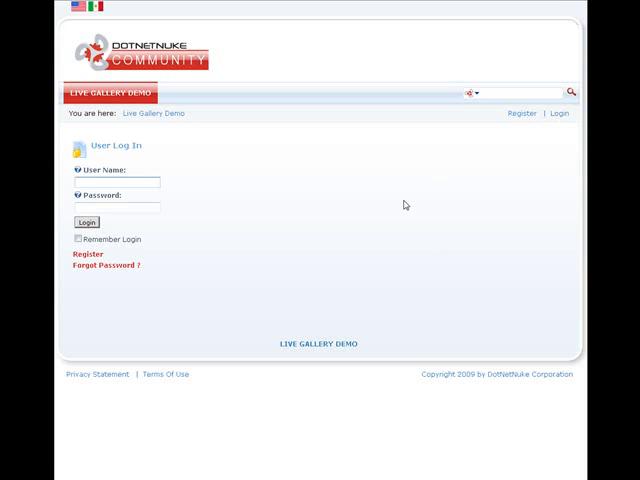
type("host")
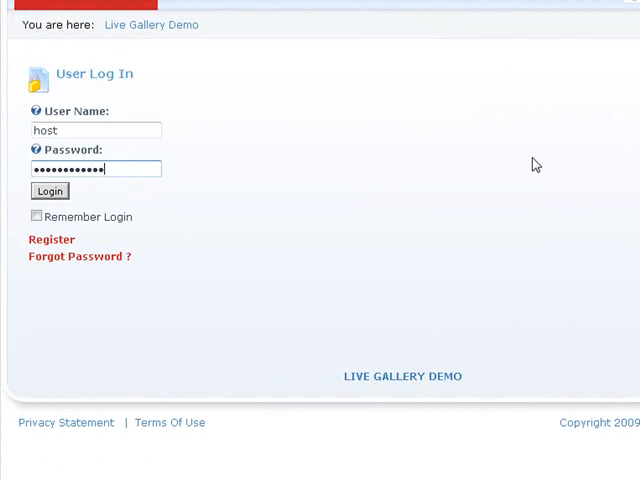
left_click(48, 190)
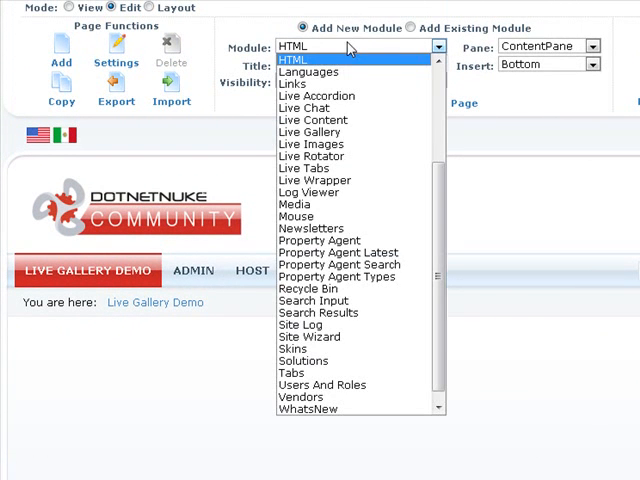
Step: Choose Live Gallery in the control panel's Module dropdown and add it to the page
left_click(309, 131)
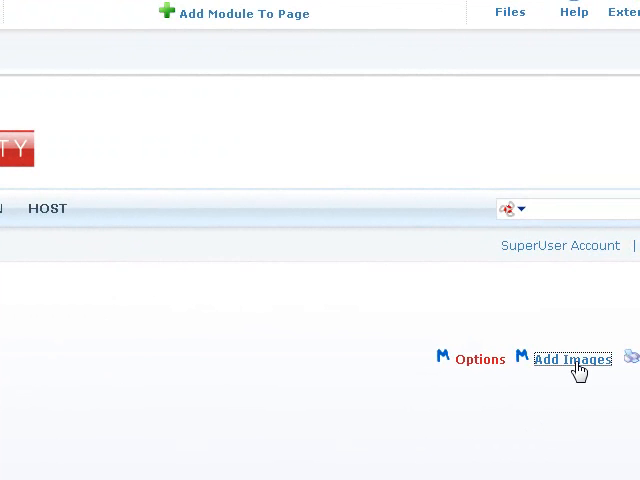
Step: Open the gallery's Add Images form and browse for picture files to upload
left_click(573, 359)
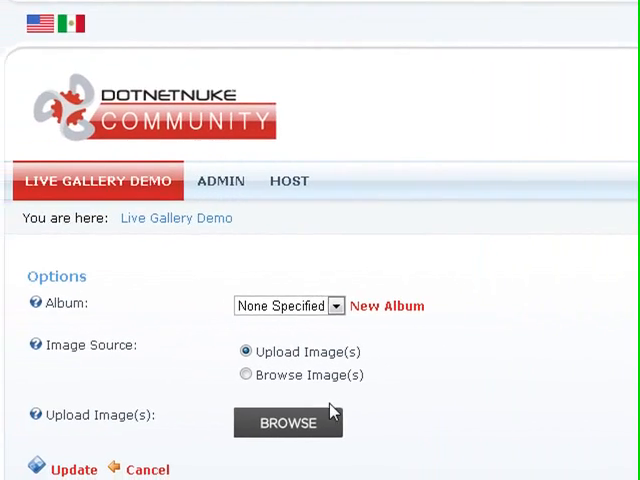
scroll("down", 3)
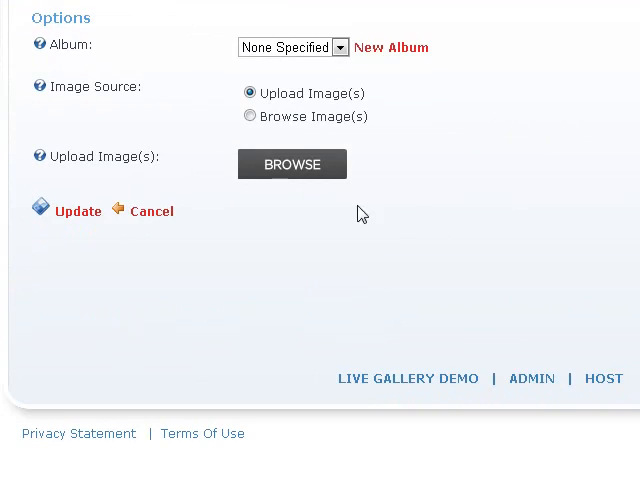
left_click(292, 164)
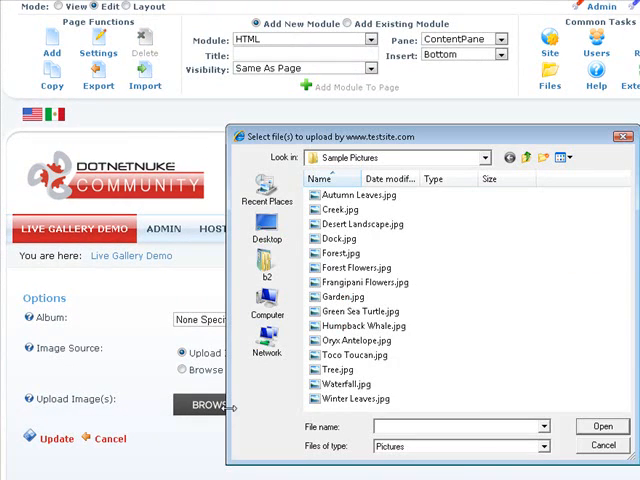
Step: Select every picture in Sample Pictures, from Autumn Leaves.jpg onward, and open them for upload
left_click(361, 224)
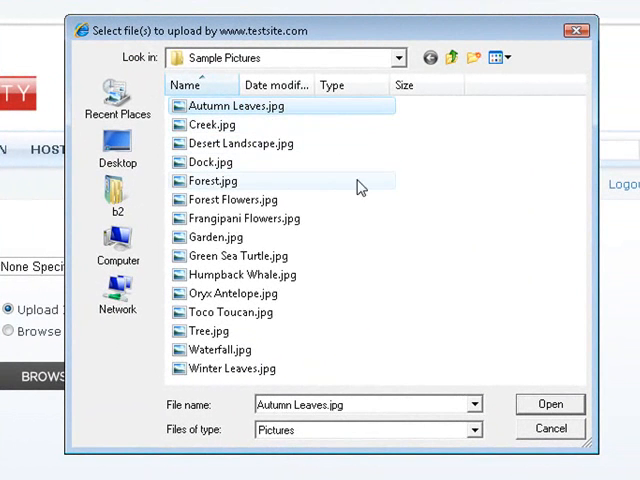
left_click(209, 331)
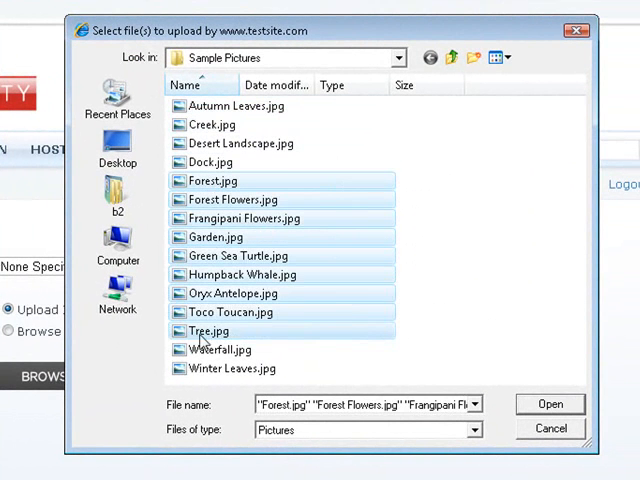
left_click(463, 241)
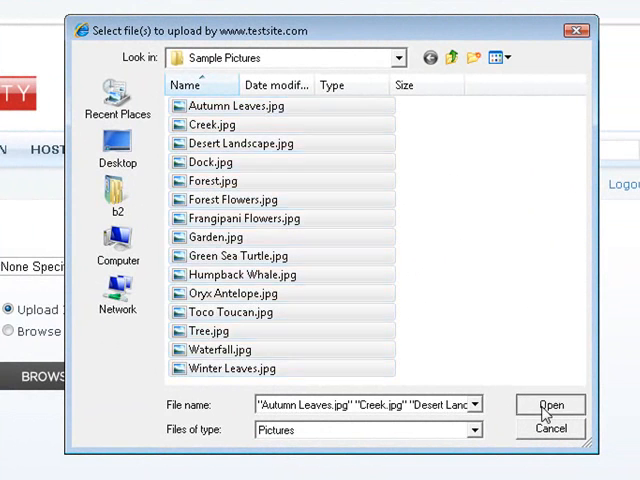
left_click(548, 404)
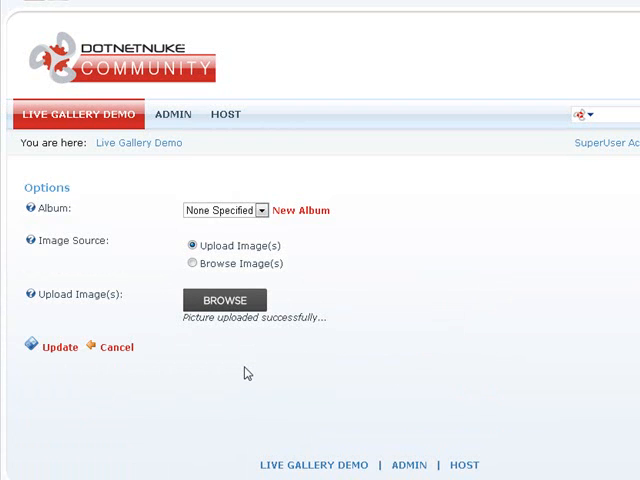
mouse_move(311, 331)
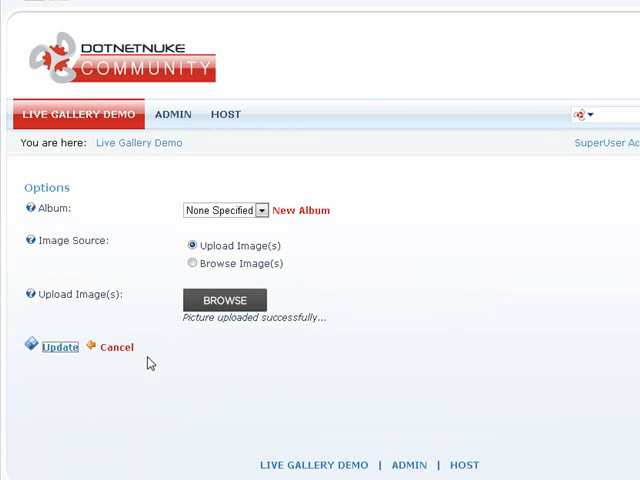
Step: Save the uploaded sample pictures into the gallery with Update
left_click(60, 347)
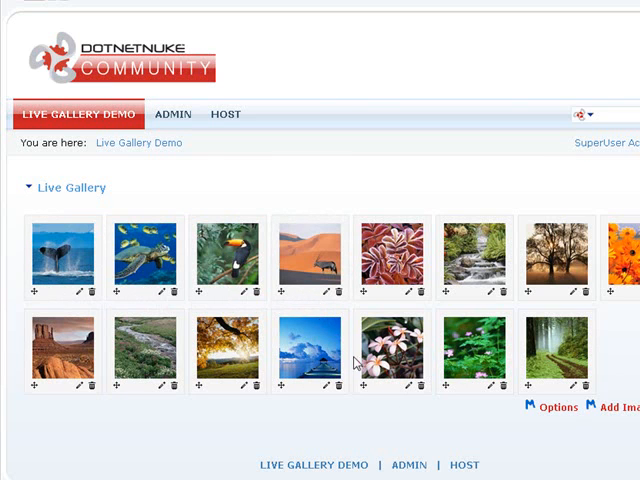
mouse_move(370, 425)
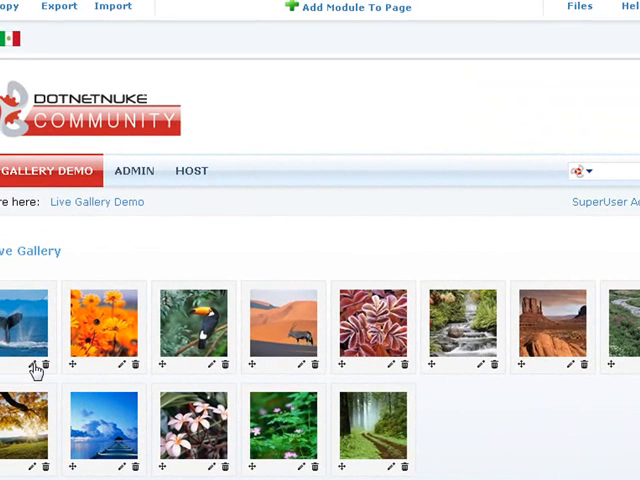
Step: Caption the whale thumbnail 'Blue Whale' and save it
left_click(40, 365)
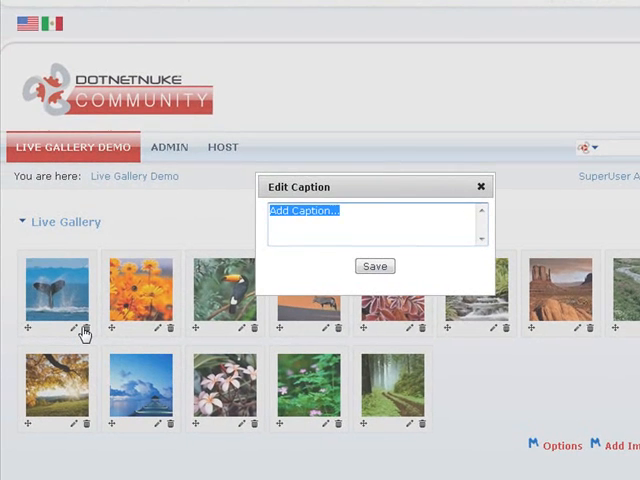
type("Blue Wha")
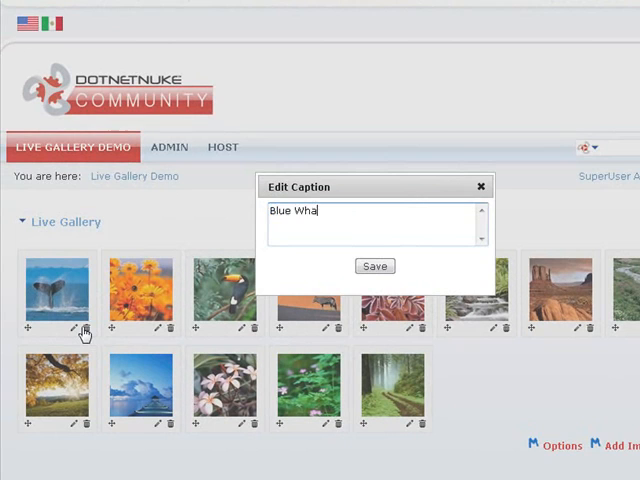
left_click(375, 265)
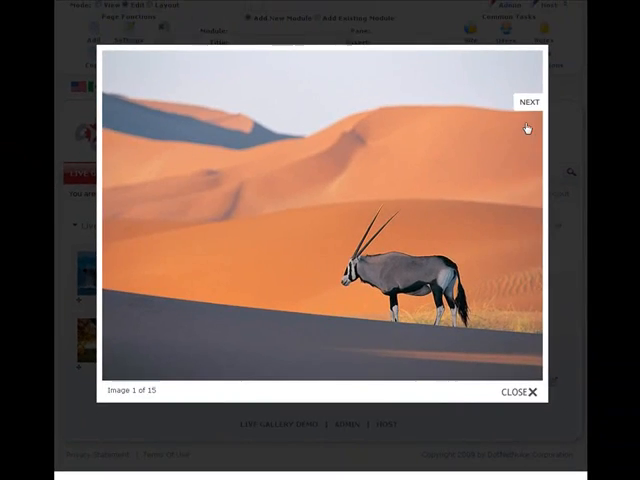
left_click(531, 102)
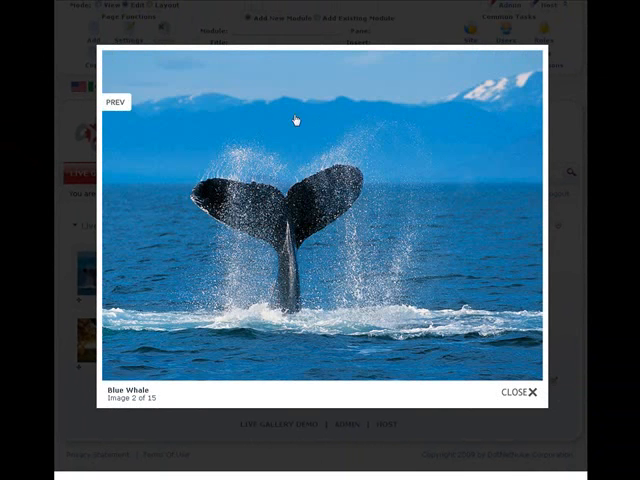
left_click(523, 394)
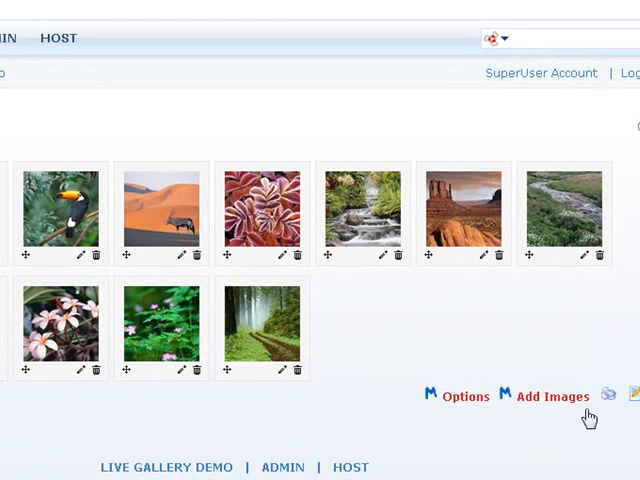
mouse_move(531, 366)
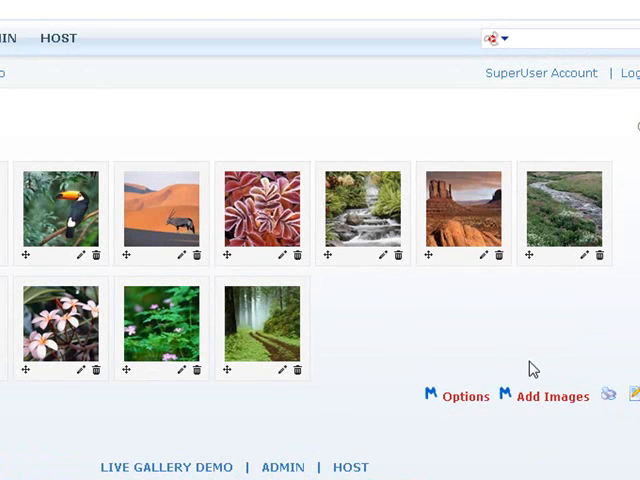
Step: Open the gallery's Options form via Add Images below the module
left_click(549, 394)
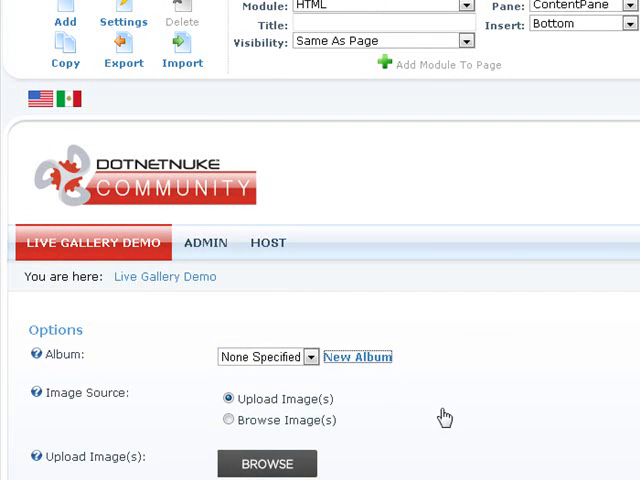
Step: Add album 'Windows 7 Sample Pictures', described as a few of the Windows 7 sample images
left_click(357, 357)
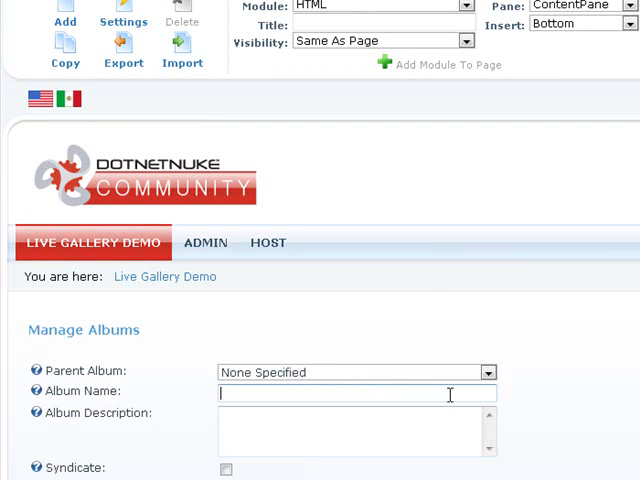
type("Windows 7 Sample P")
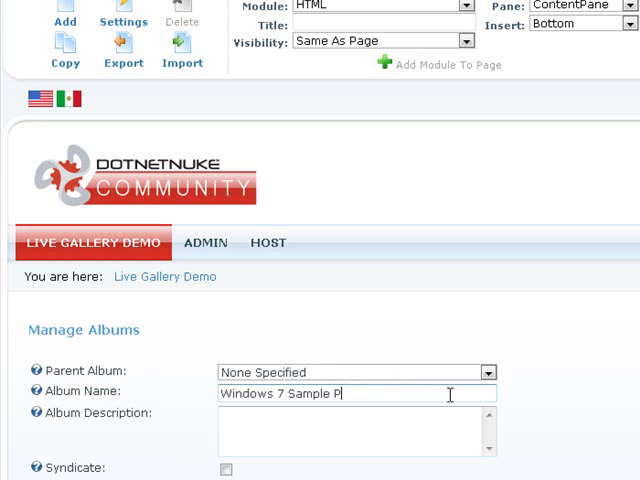
type("ictures")
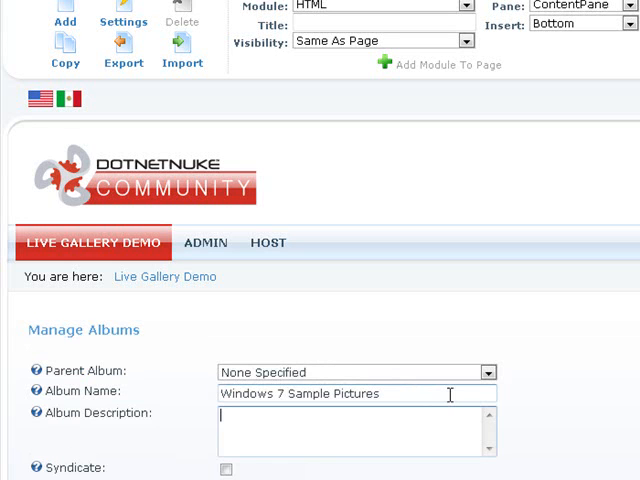
type("Few of the sample")
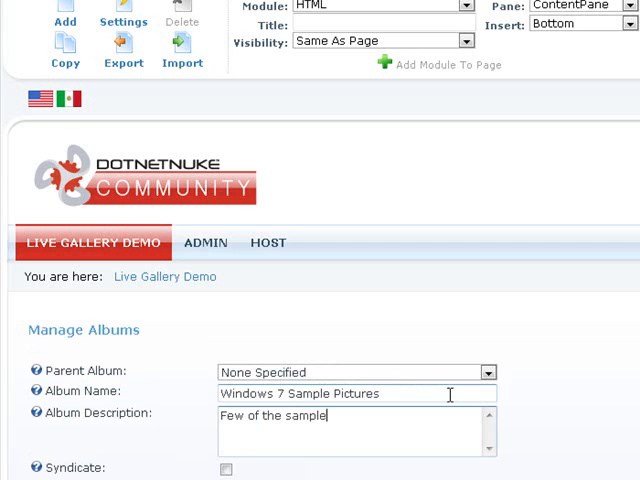
type("images that come wi")
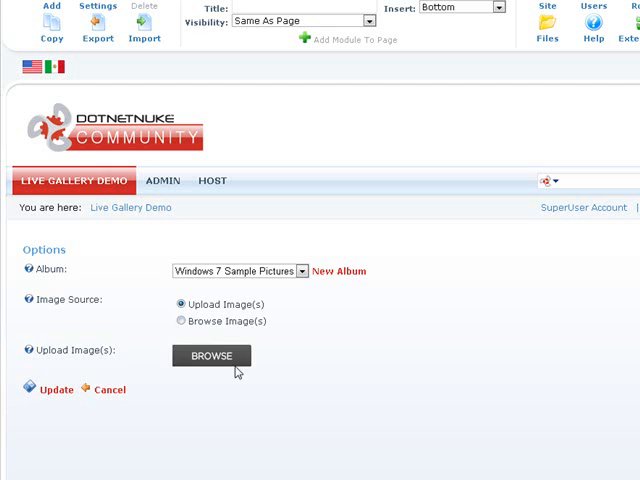
mouse_move(243, 363)
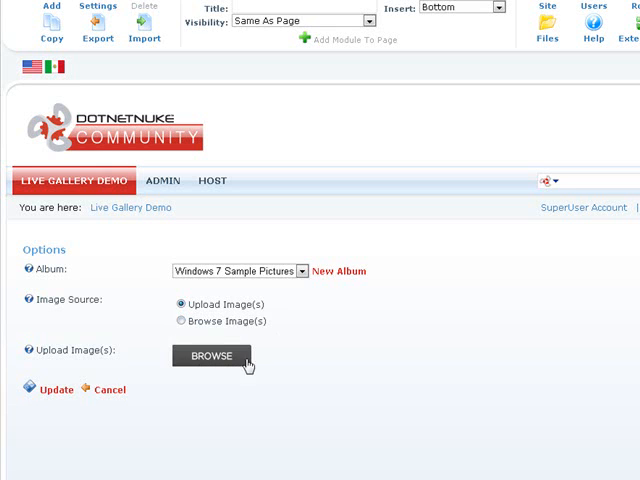
mouse_move(290, 371)
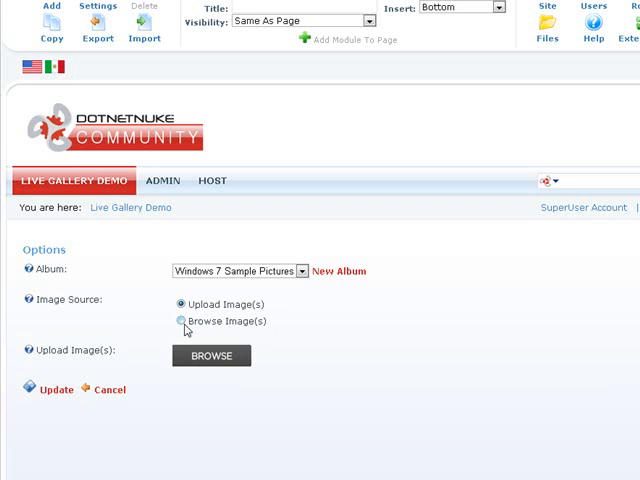
Step: Add autumn sunrise and green flowers from Sample Pictures/ to the album, then go to Gallery Home
left_click(177, 321)
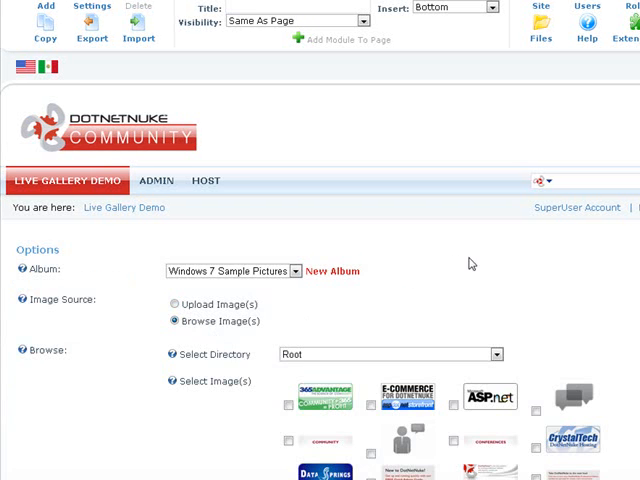
scroll("down", 3)
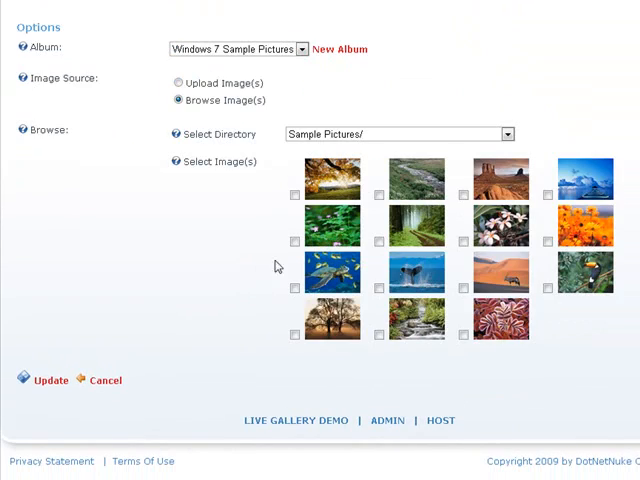
left_click(379, 287)
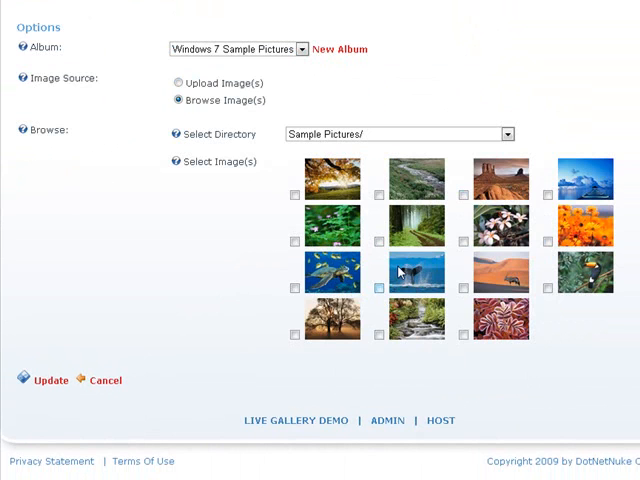
left_click(506, 134)
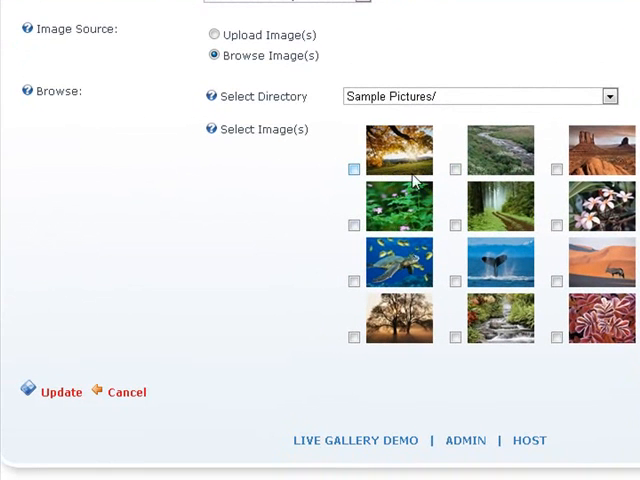
left_click(353, 168)
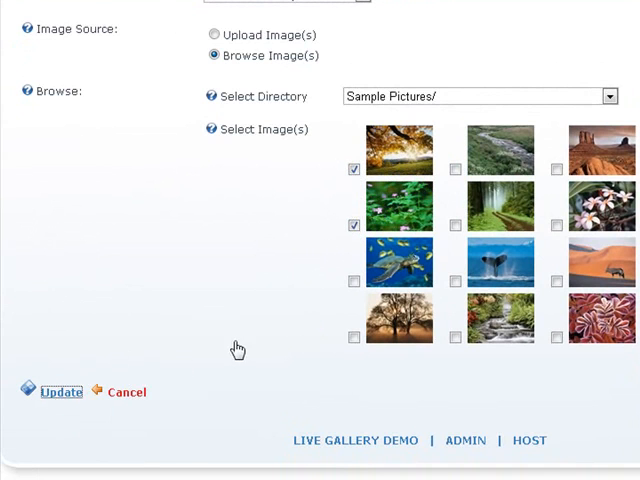
left_click(60, 392)
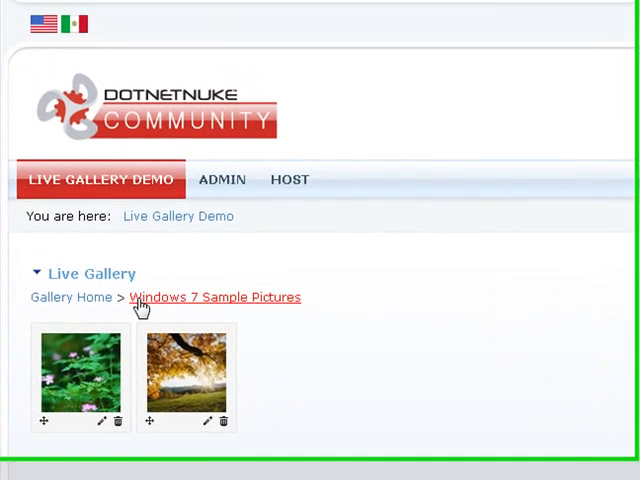
left_click(214, 297)
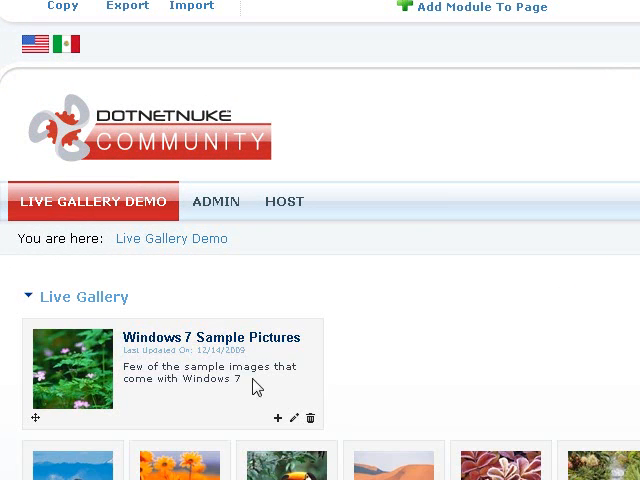
mouse_move(185, 349)
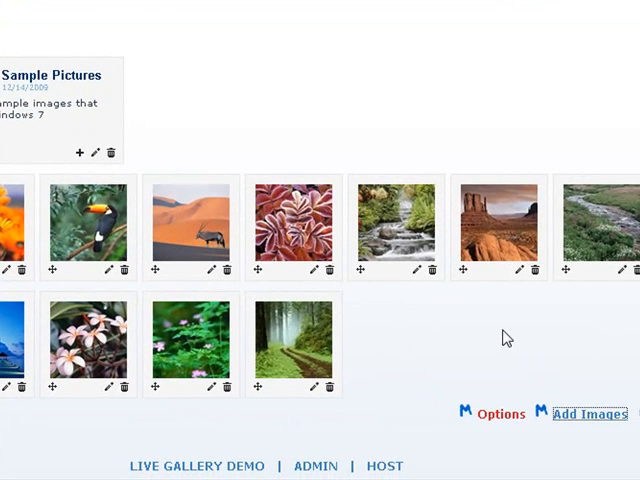
Step: Add album 'Actualy Windows 7 Sample Pictures' with a placeholder description and no parent
left_click(589, 414)
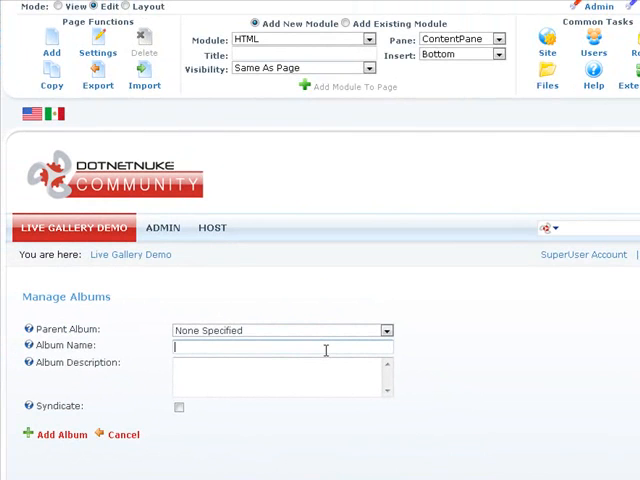
type("Actualy Windows 7 Sample Pictures")
left_click(282, 376)
type("Soem de")
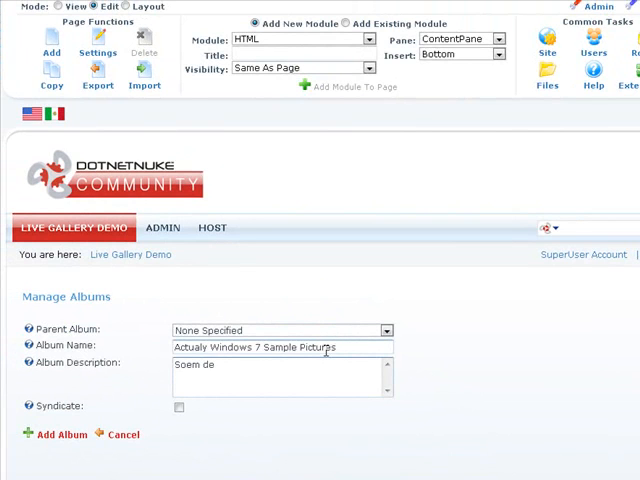
type("Some desciption goes here...")
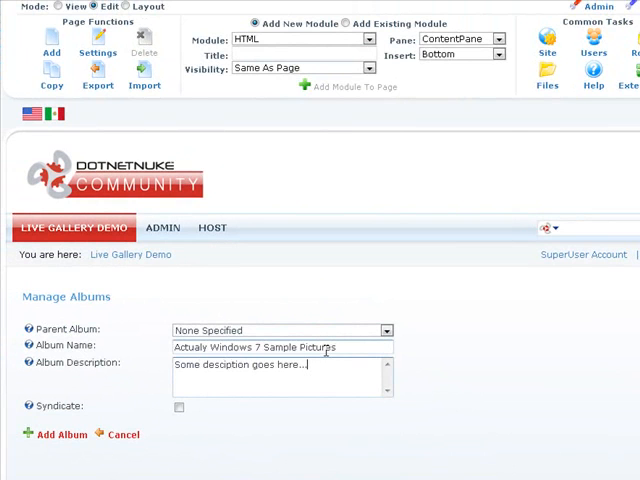
mouse_move(53, 434)
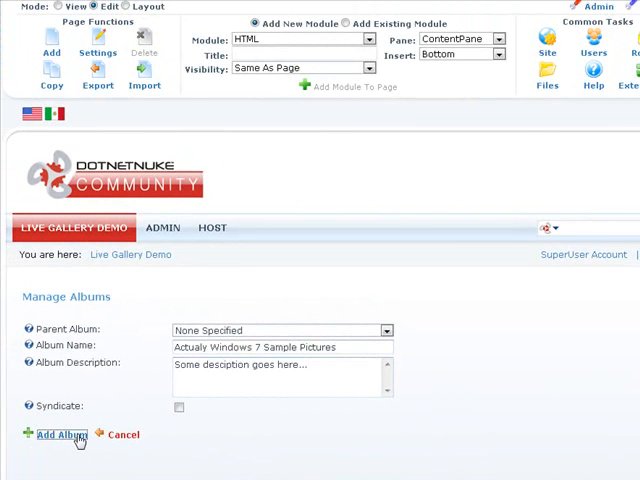
left_click(57, 435)
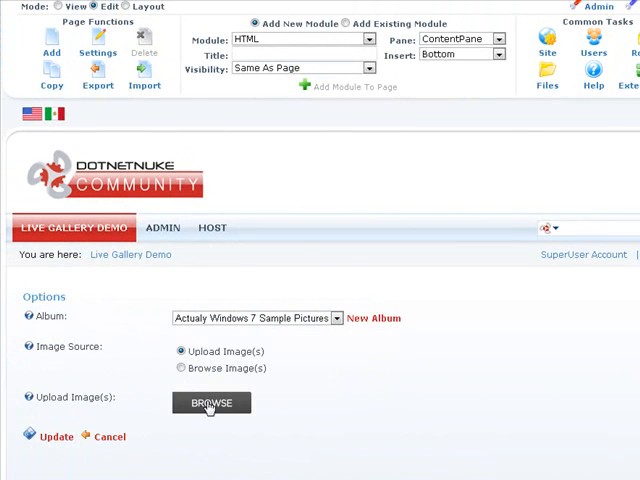
Step: Upload the eight jpg photos, Chrysanthemum to Tulips, from the Win 7 Sample Pictures folder
left_click(211, 401)
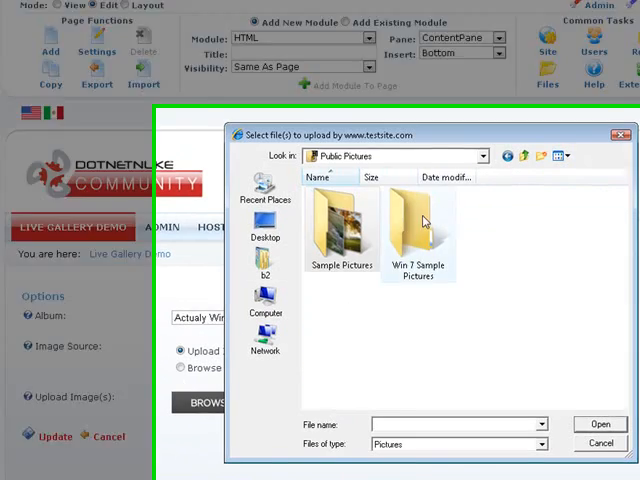
double_click(418, 220)
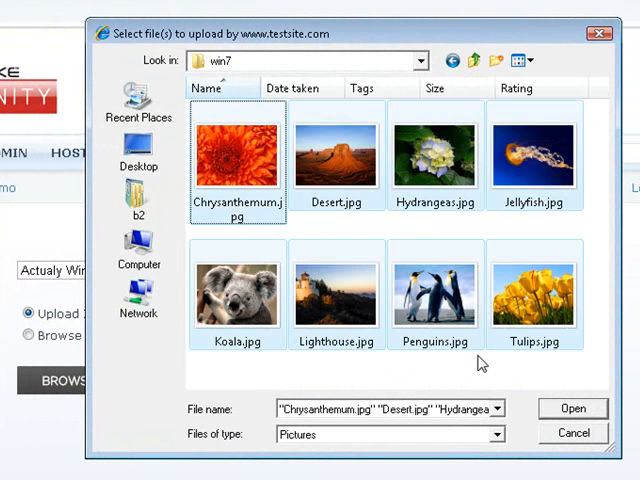
left_click(576, 408)
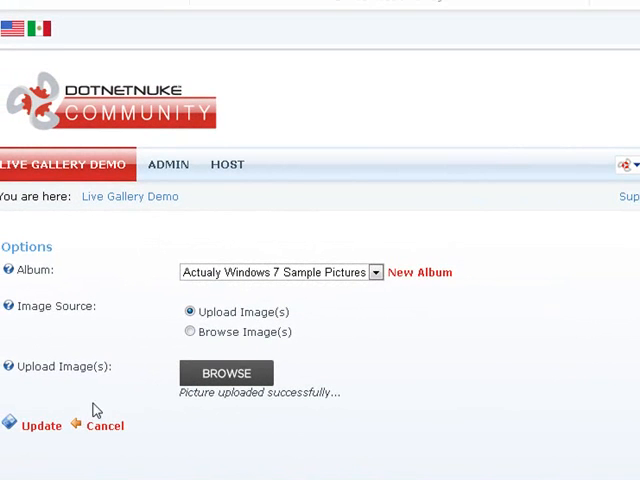
Step: Save the uploaded Windows 7 photos into the Actualy Windows 7 Sample Pictures album
left_click(36, 426)
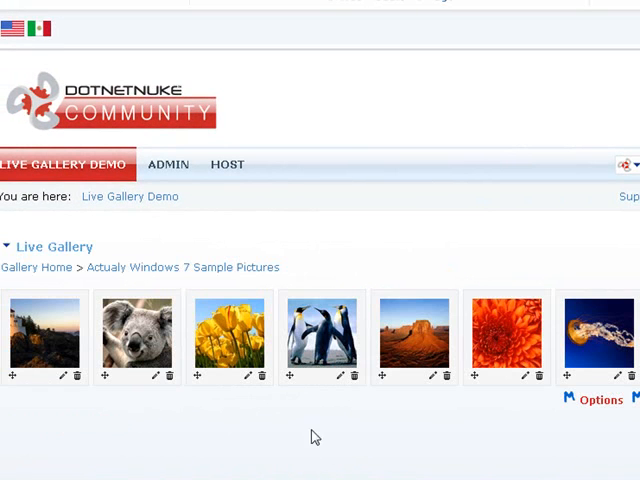
mouse_move(143, 267)
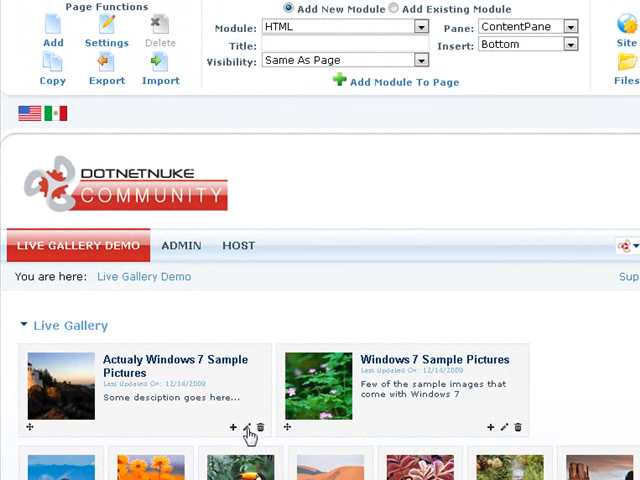
left_click(246, 424)
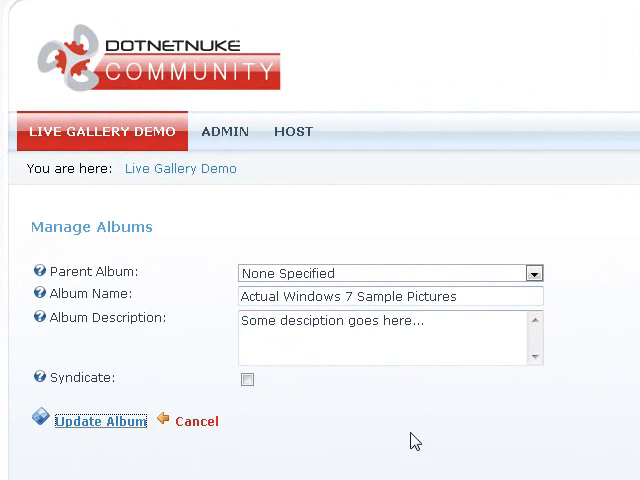
left_click(100, 422)
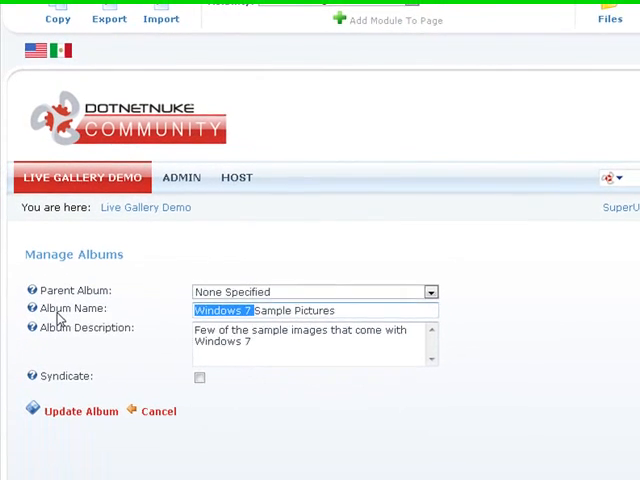
type("Vista")
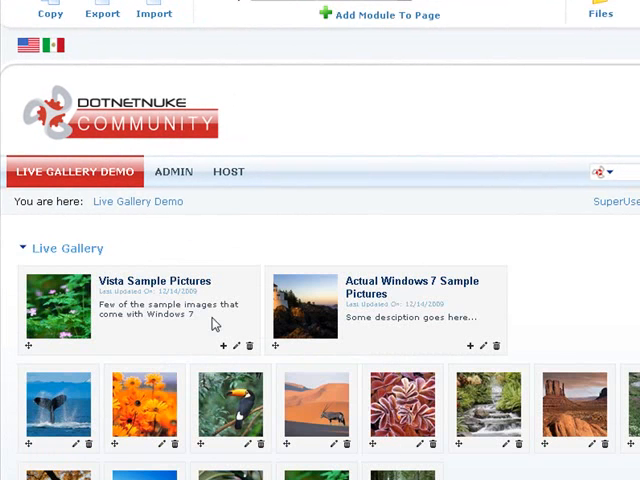
mouse_move(398, 317)
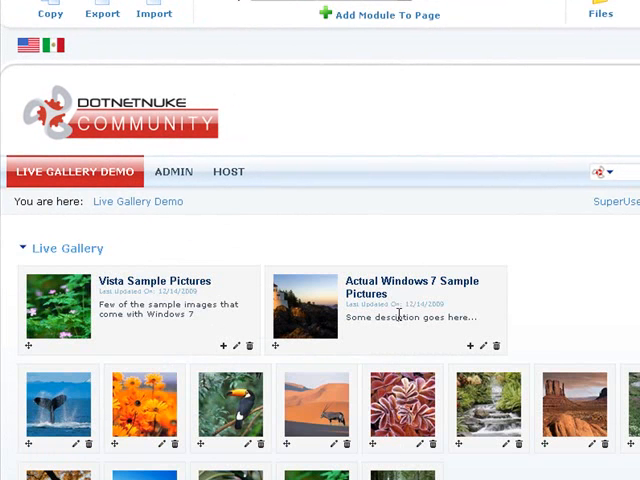
Step: Bring up the delete form for the Vista Sample Pictures album
scroll("down", 3)
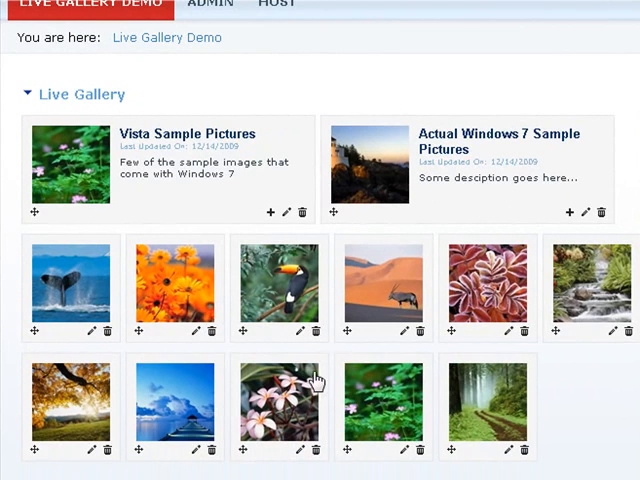
mouse_move(165, 113)
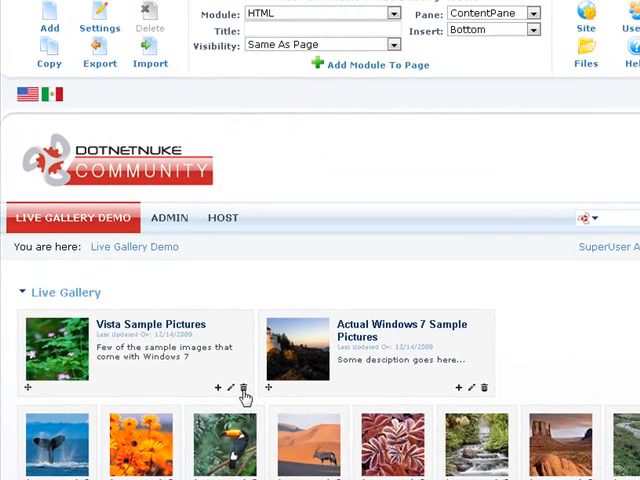
left_click(232, 385)
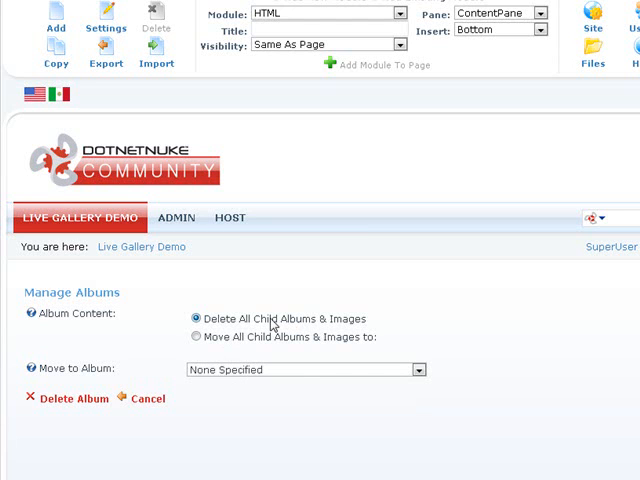
mouse_move(252, 338)
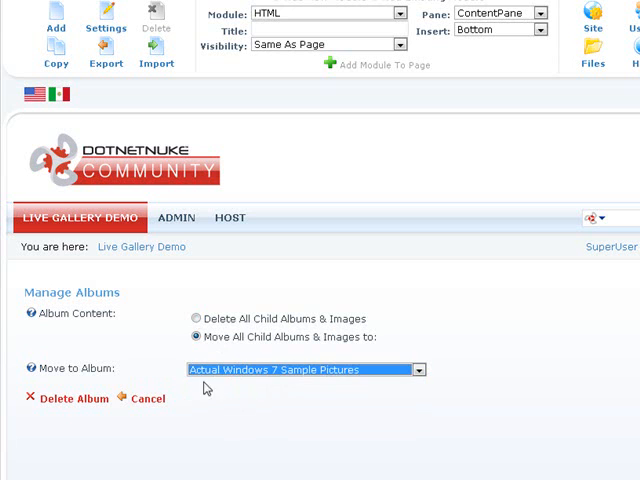
mouse_move(117, 432)
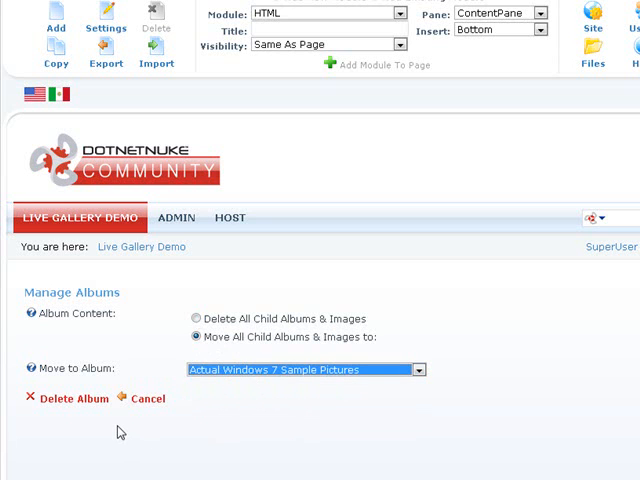
mouse_move(170, 426)
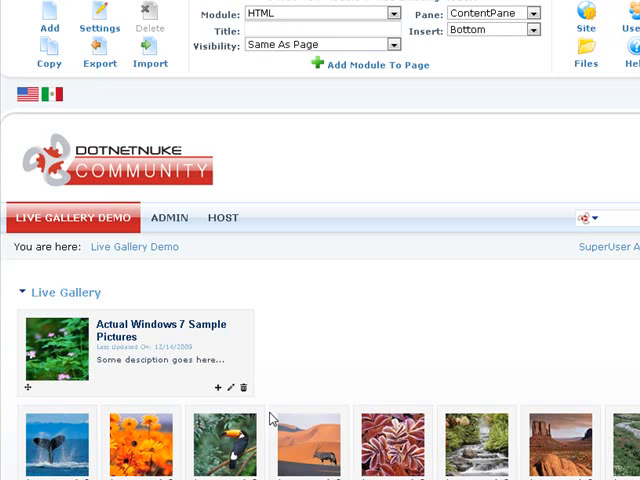
mouse_move(147, 337)
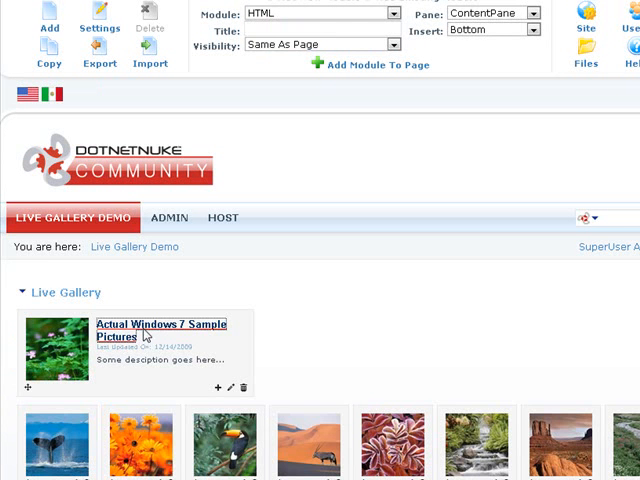
Step: Open the Actual Windows 7 Sample Pictures album and scroll down its page
left_click(160, 330)
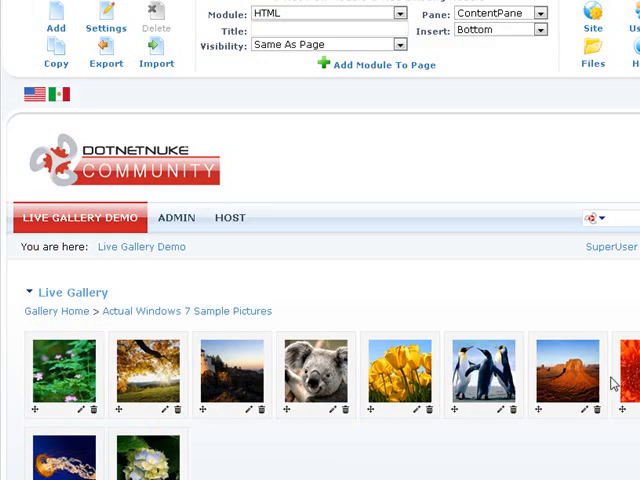
scroll("down", 3)
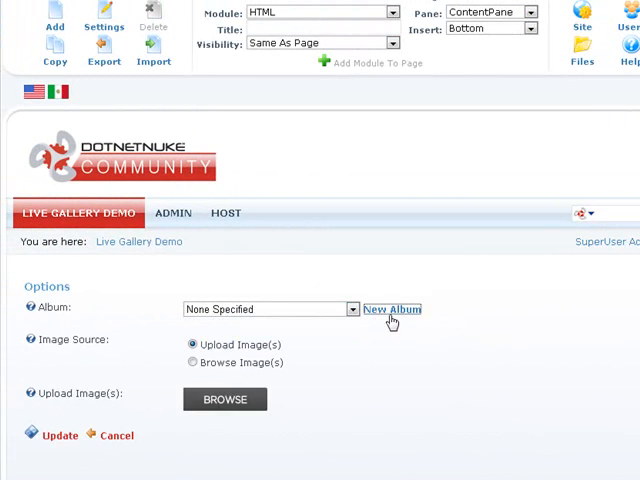
Step: Create Child Album1 under Actual Windows 7 Sample Pictures, with a description
left_click(392, 309)
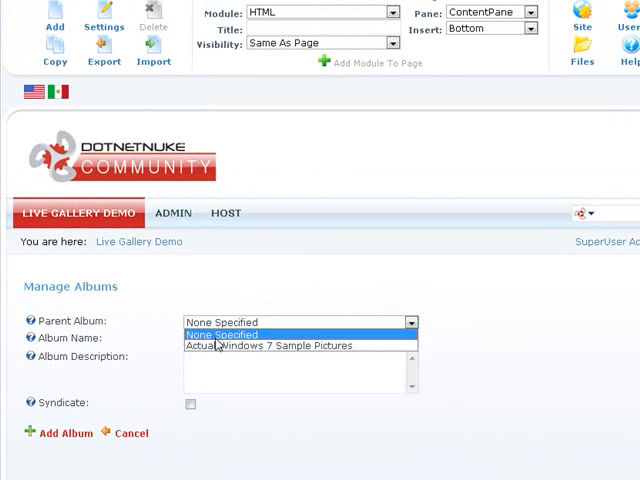
left_click(268, 345)
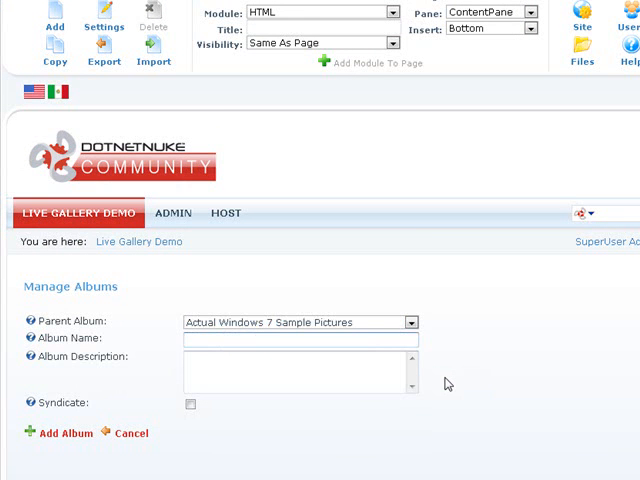
type("Child Alb")
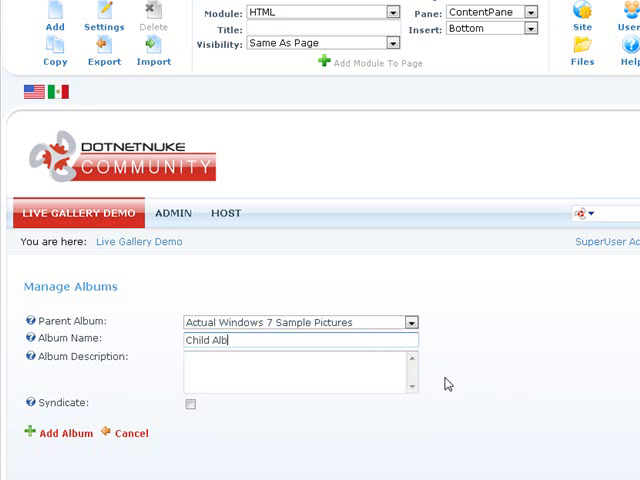
type("um1")
left_click(301, 371)
type("S")
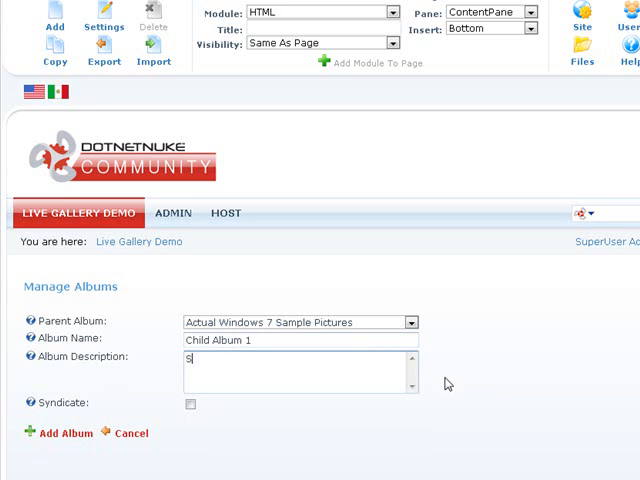
type("ome")
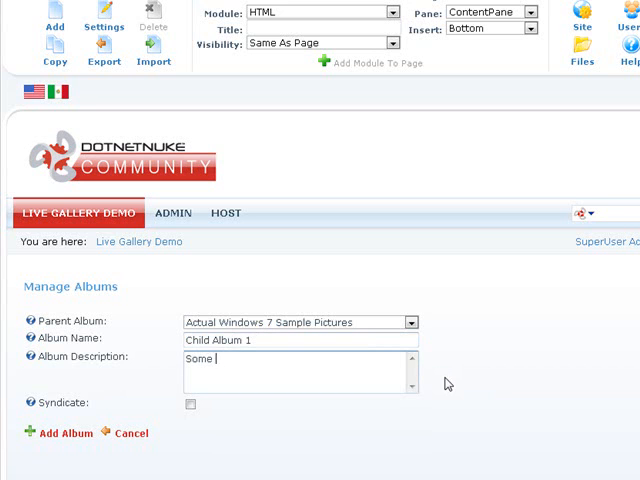
type("description")
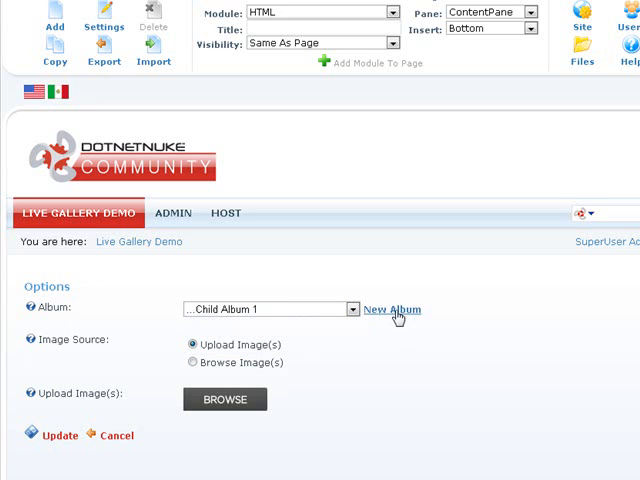
Step: Create Child's Child Album under Child Album 1 with description 'Its description'
left_click(391, 309)
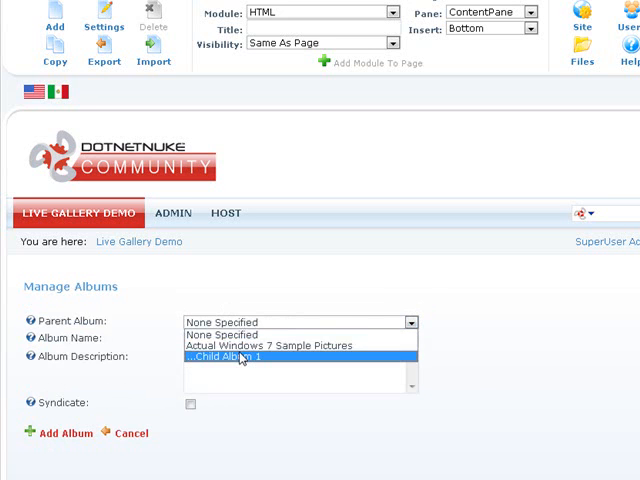
left_click(240, 357)
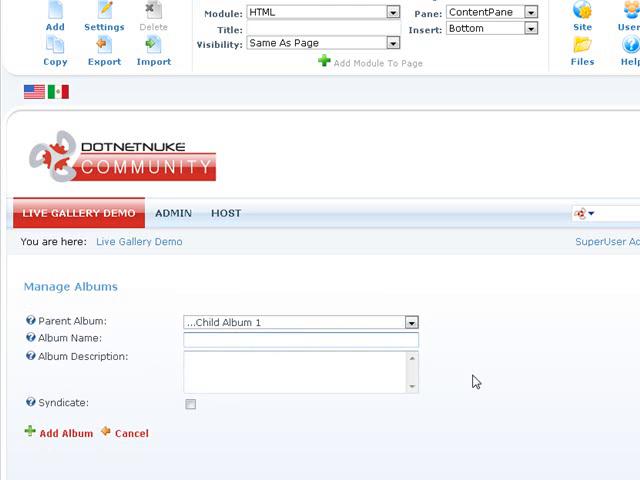
type("Child's Child Album")
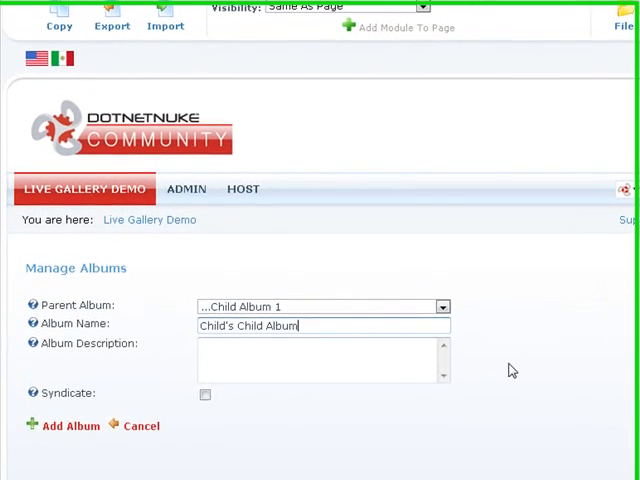
type("Its desc")
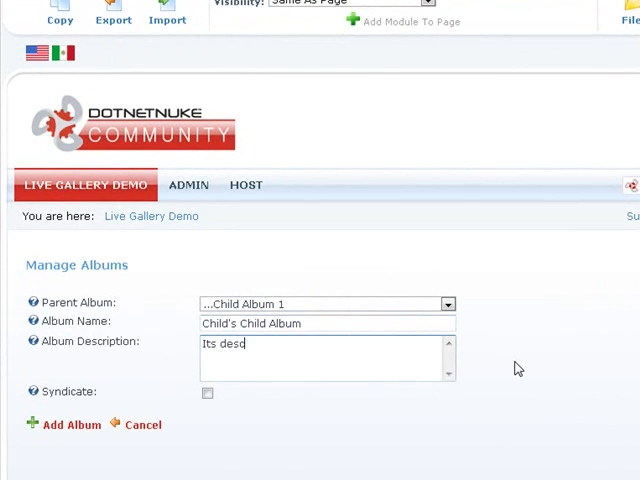
type("ription")
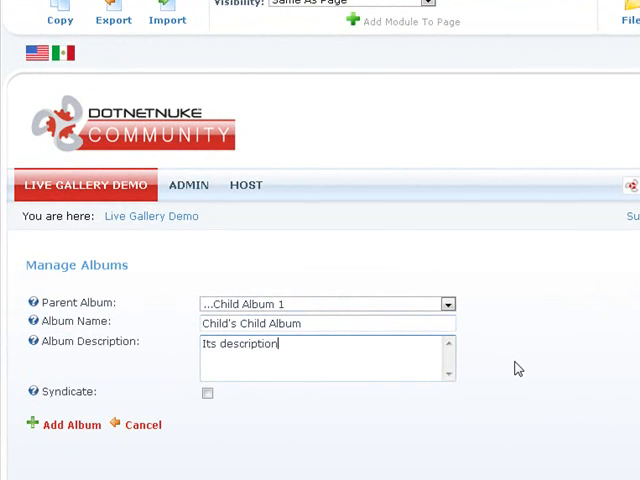
left_click(71, 424)
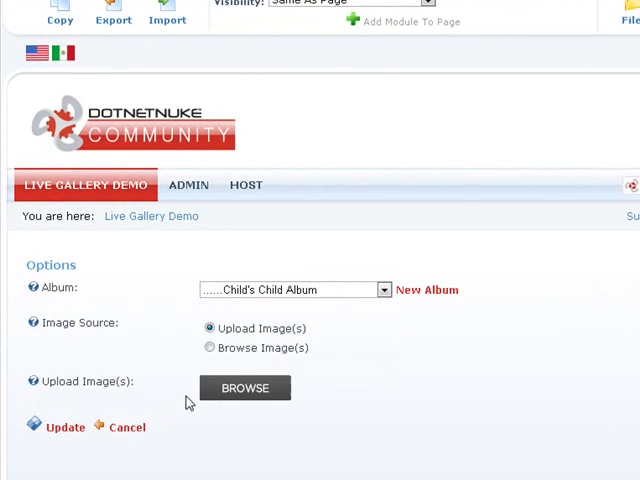
Step: View the nested album list, then go back to Actual Windows 7 Sample Pictures
left_click(382, 290)
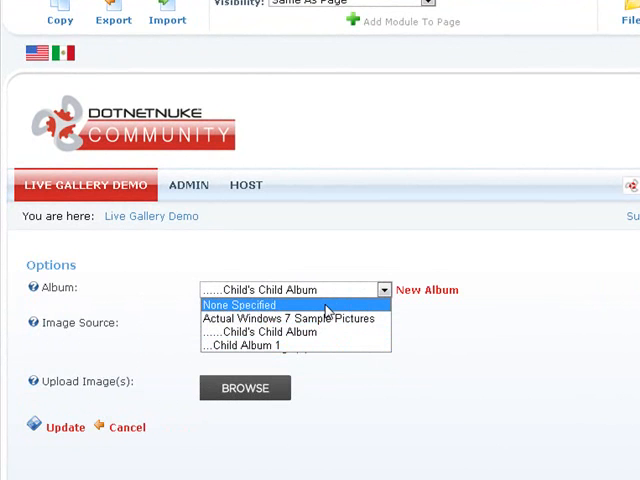
mouse_move(335, 318)
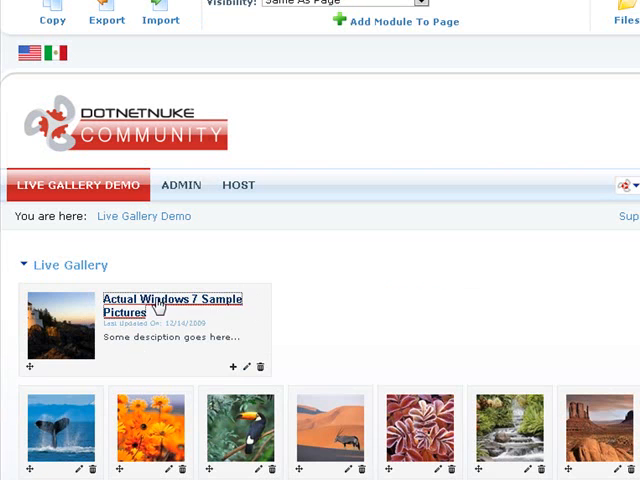
left_click(172, 304)
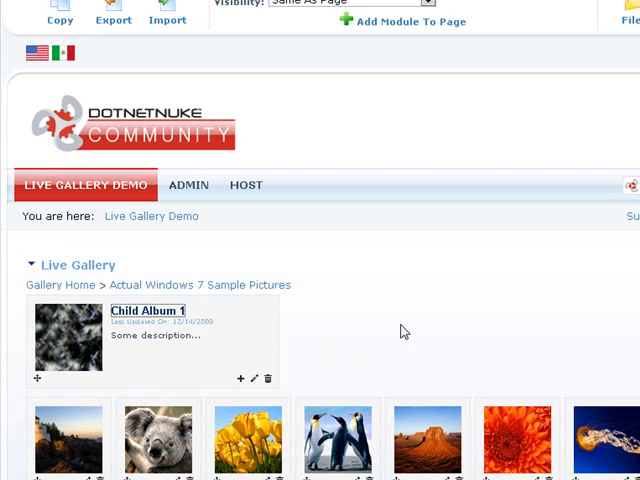
left_click(148, 311)
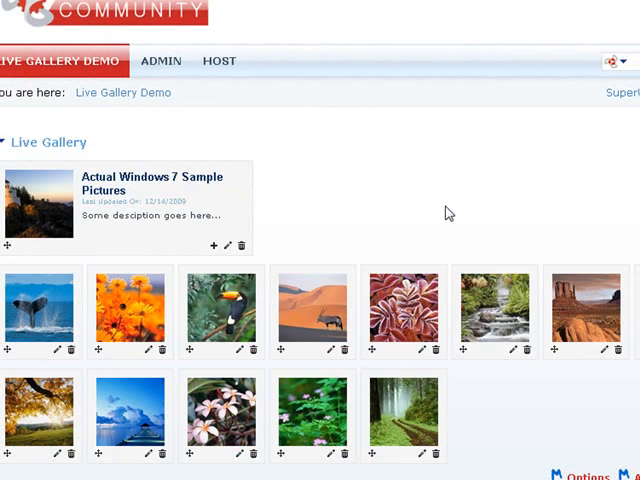
scroll("down", 3)
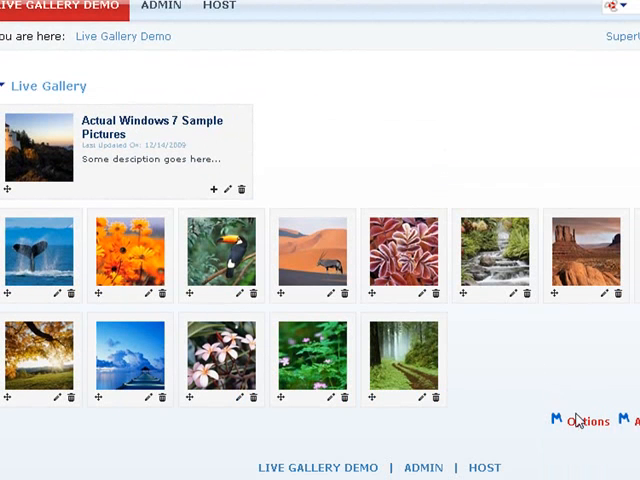
Step: Set thumbnail width and height to 125 with Crop Image, and save the options
left_click(588, 422)
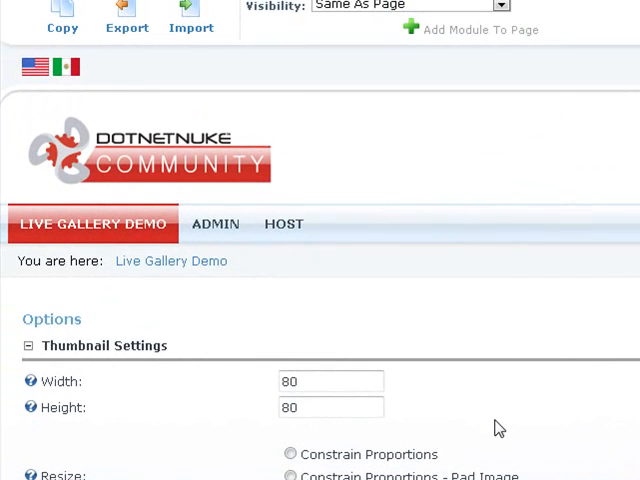
left_click(331, 381)
type("125")
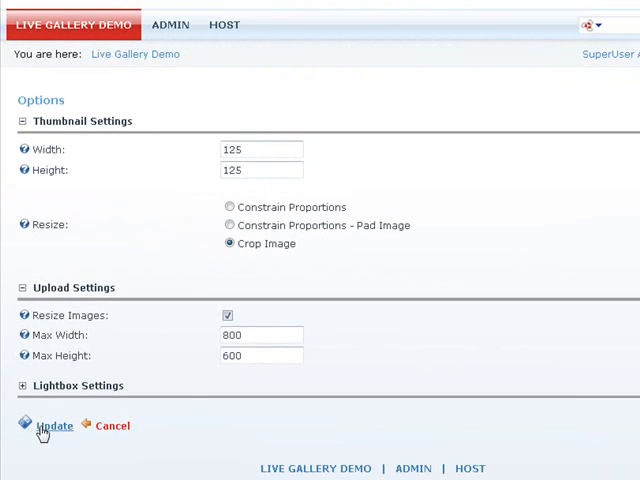
left_click(48, 425)
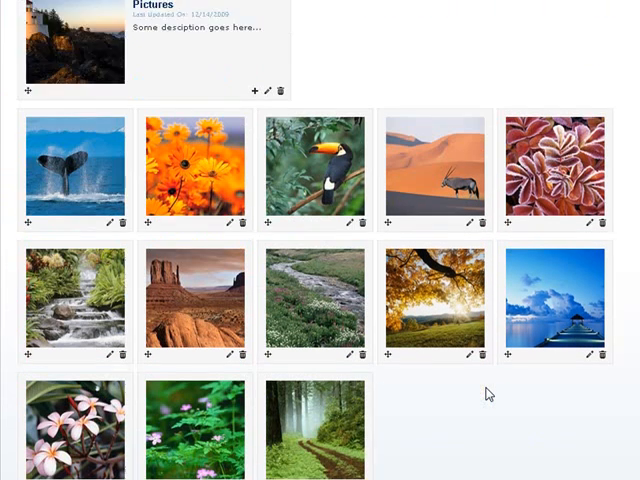
Step: Reopen gallery Options and choose Constrain Proportions for thumbnail resizing
scroll("down", 3)
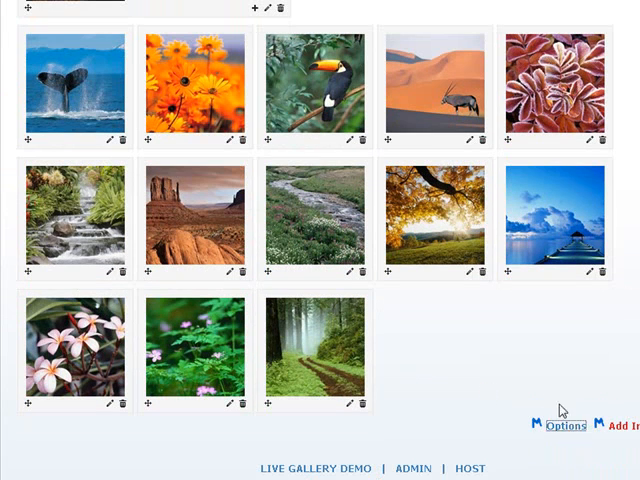
left_click(561, 425)
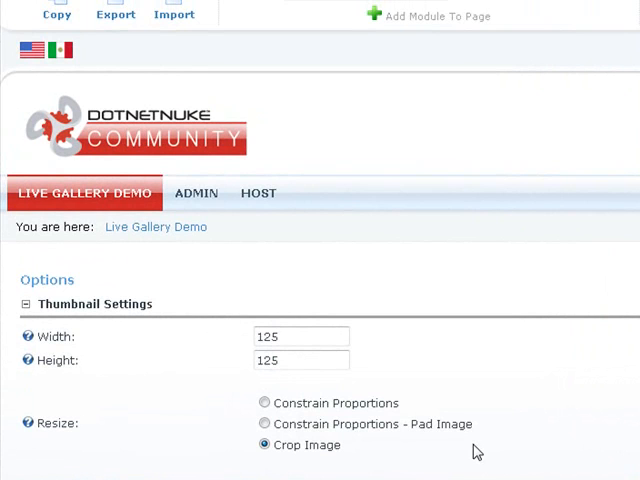
mouse_move(247, 450)
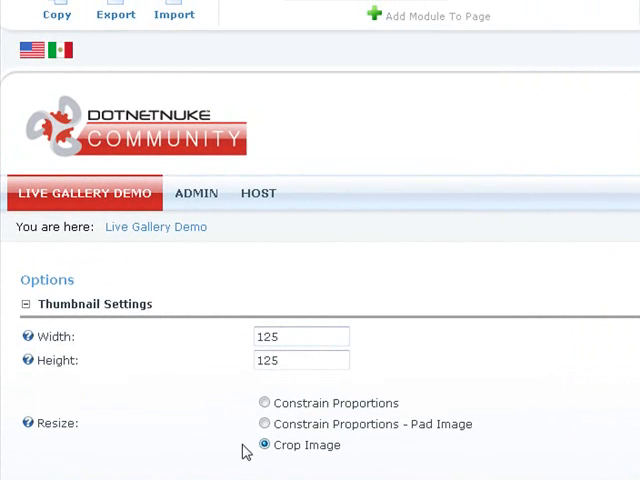
mouse_move(270, 350)
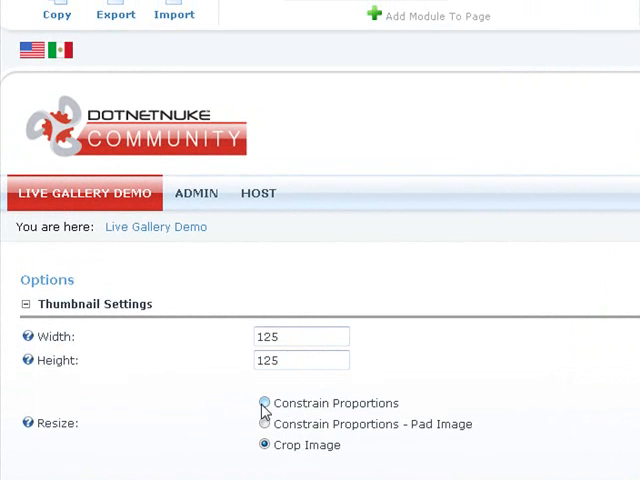
scroll("down", 3)
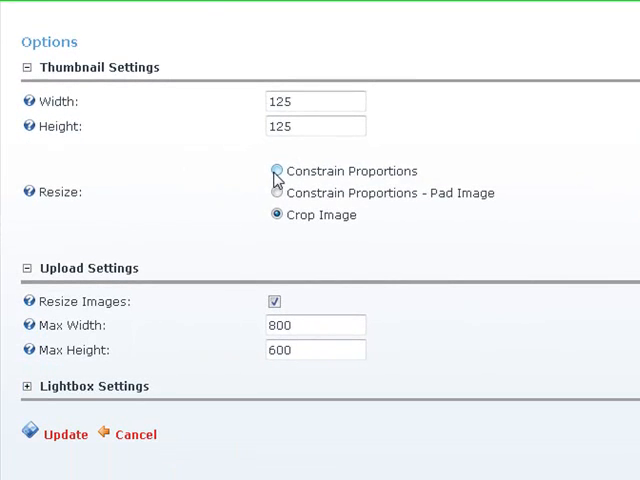
left_click(277, 170)
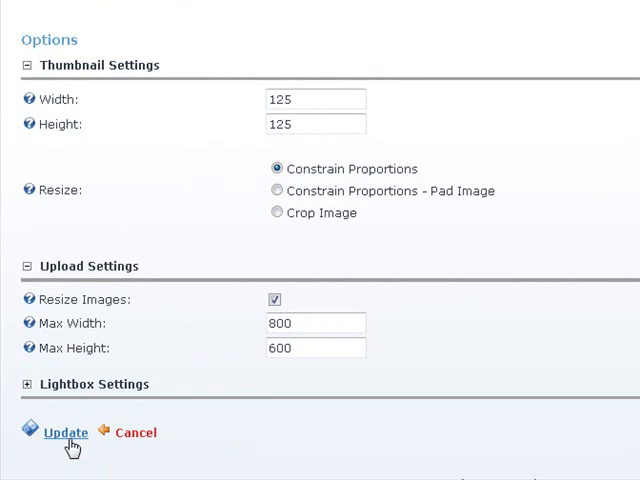
Step: Save the Constrain Proportions setting and view the proportionally sized thumbnails
left_click(65, 432)
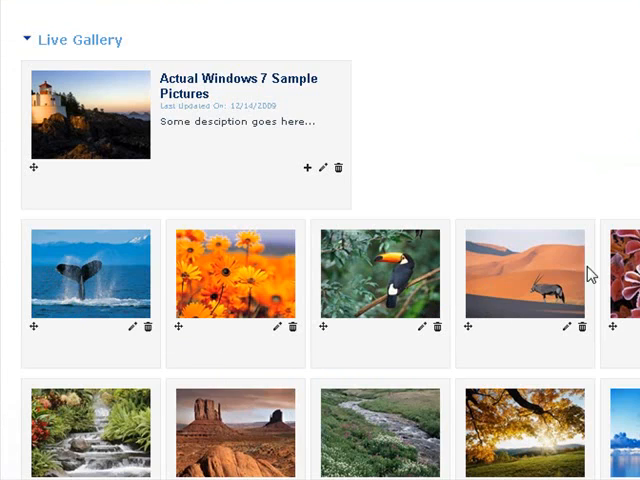
scroll("down", 3)
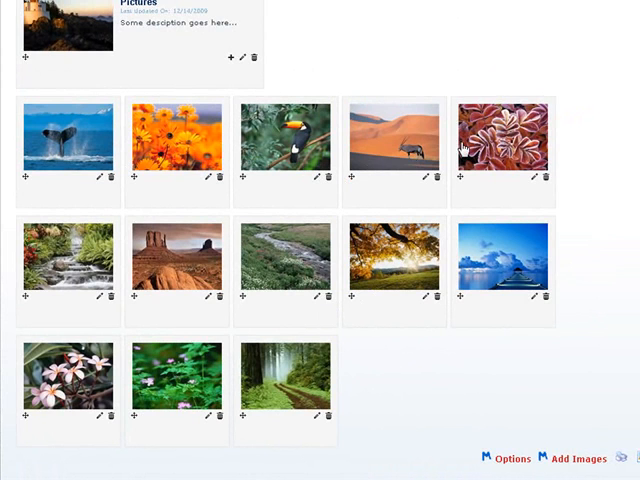
mouse_move(178, 392)
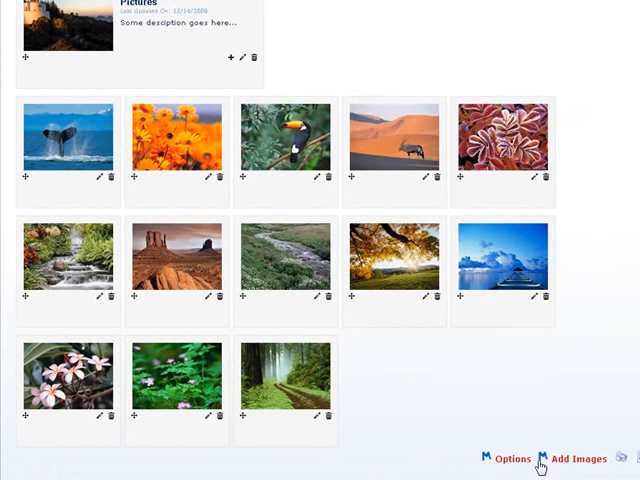
Step: Switch thumbnails to Constrain Proportions - Pad Image with padding colour 000000, and save
left_click(507, 458)
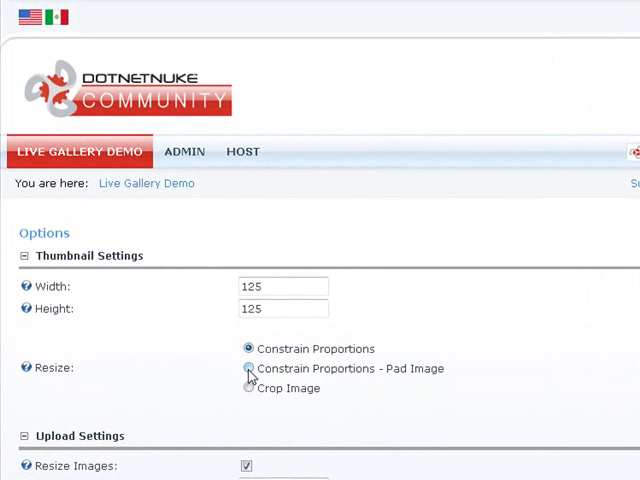
left_click(247, 368)
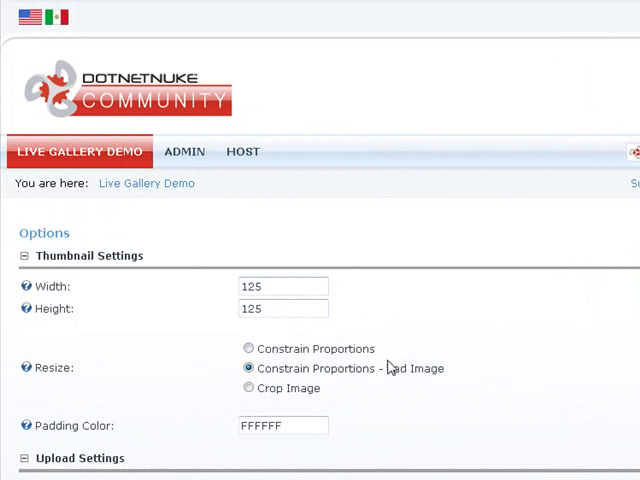
mouse_move(400, 369)
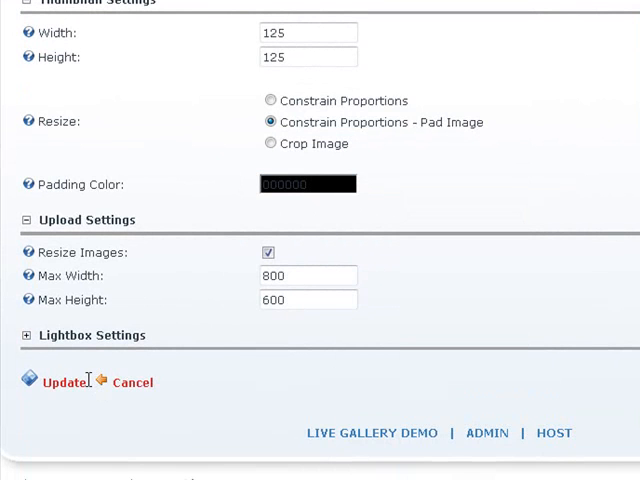
left_click(63, 381)
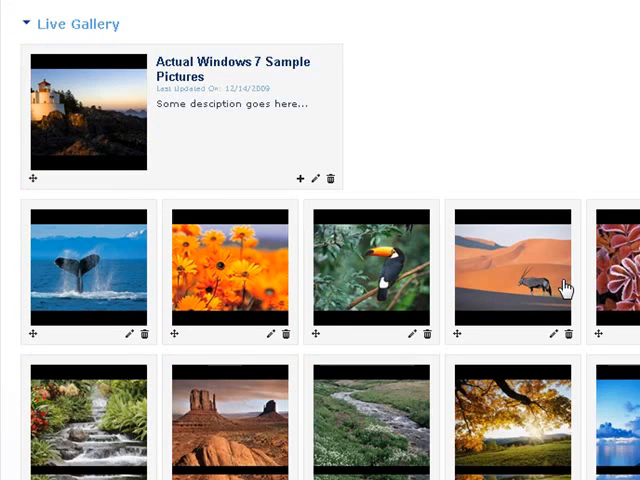
scroll("down", 3)
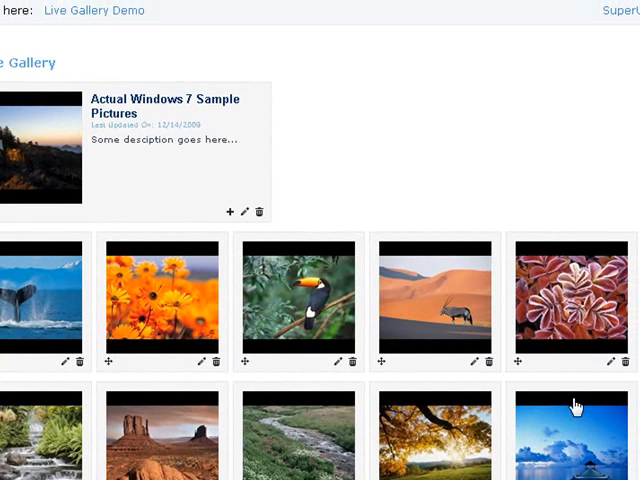
mouse_move(613, 397)
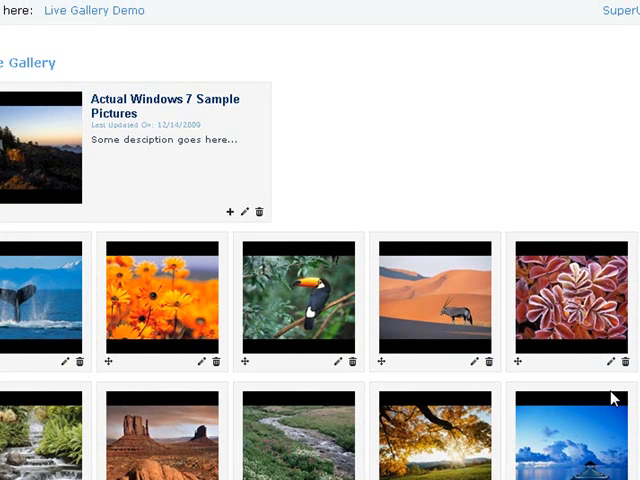
scroll("down", 3)
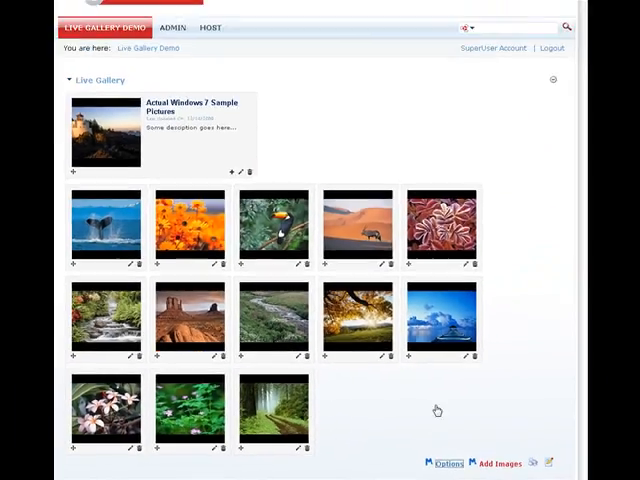
scroll("down", 3)
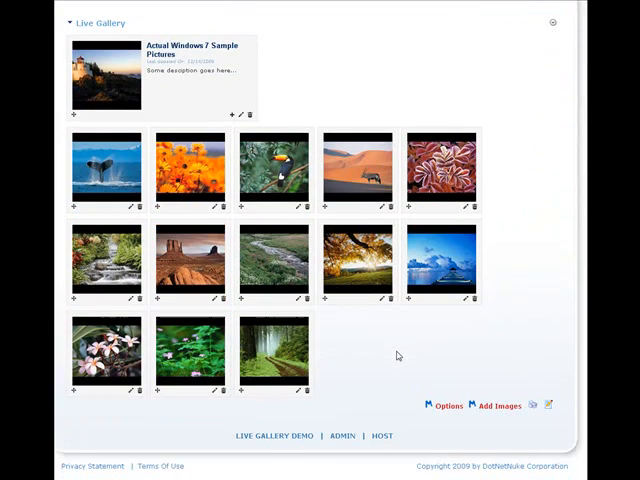
mouse_move(380, 355)
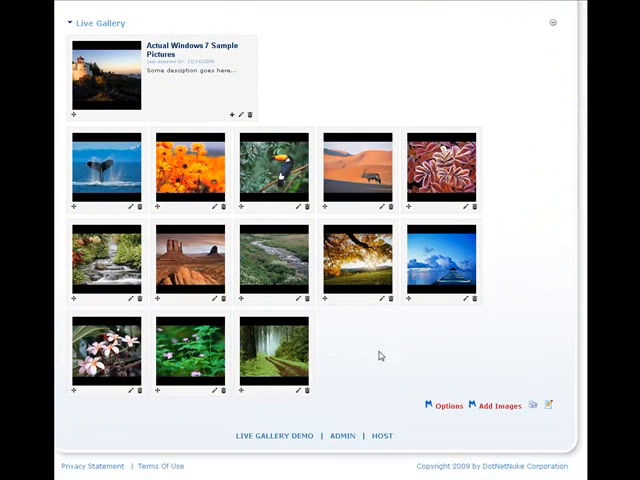